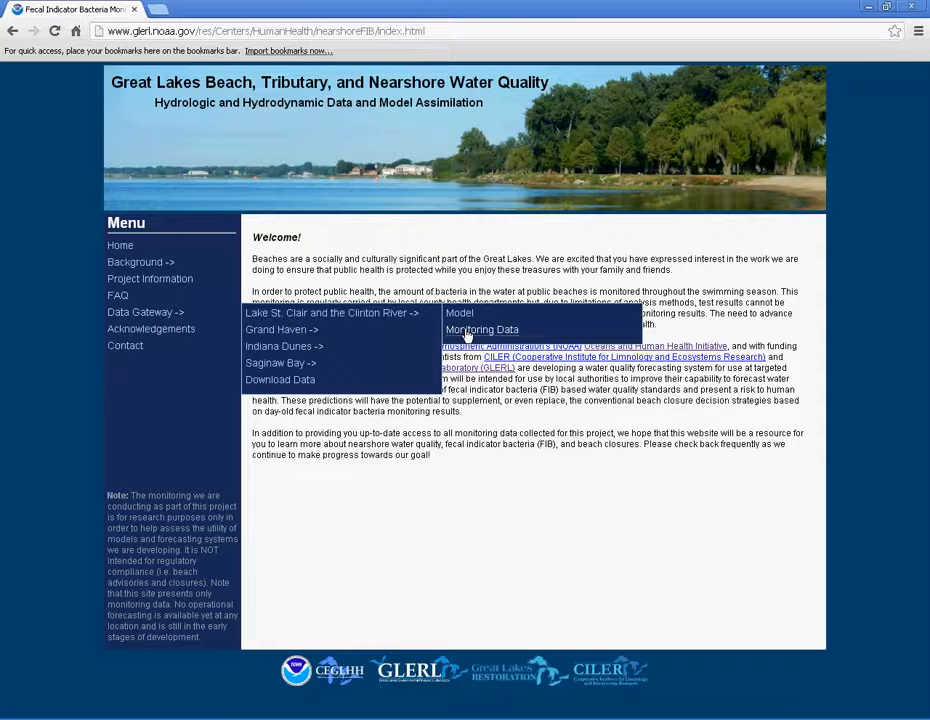
Step: Open Monitoring Data for Lake St. Clair and the Clinton River from the Data Gateway menu
click(329, 313)
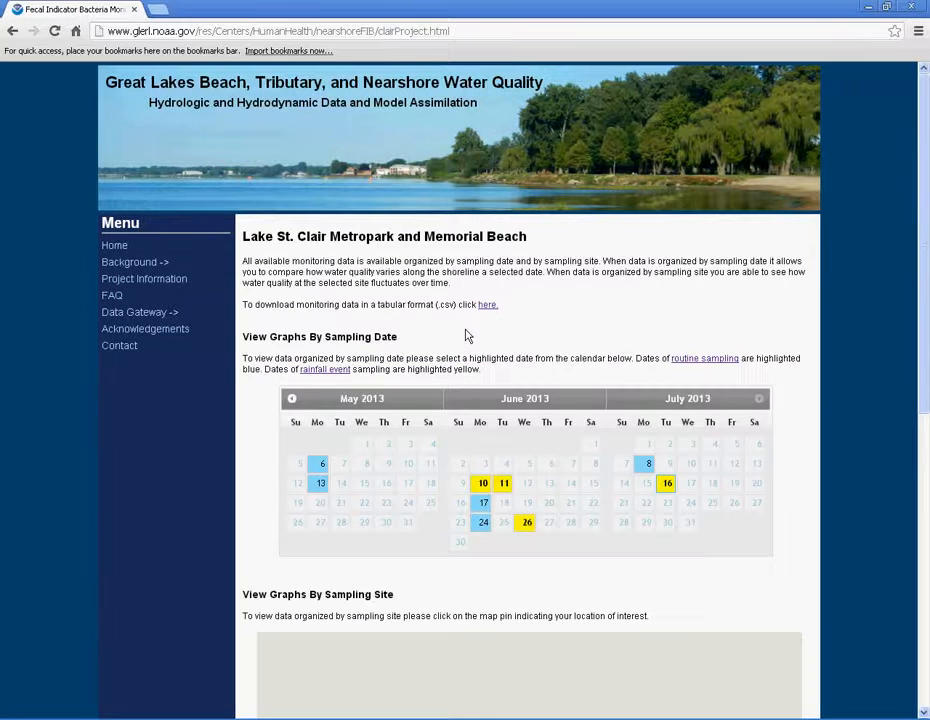
Step: Scroll down to the View Graphs By Sampling Site map
scroll(down, 3)
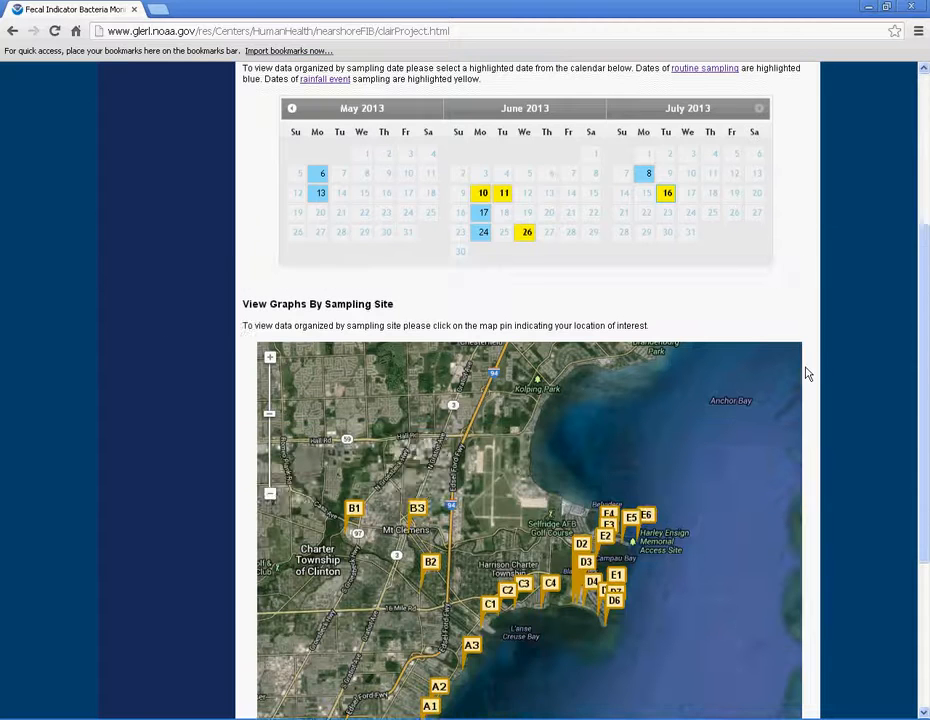
scroll(down, 3)
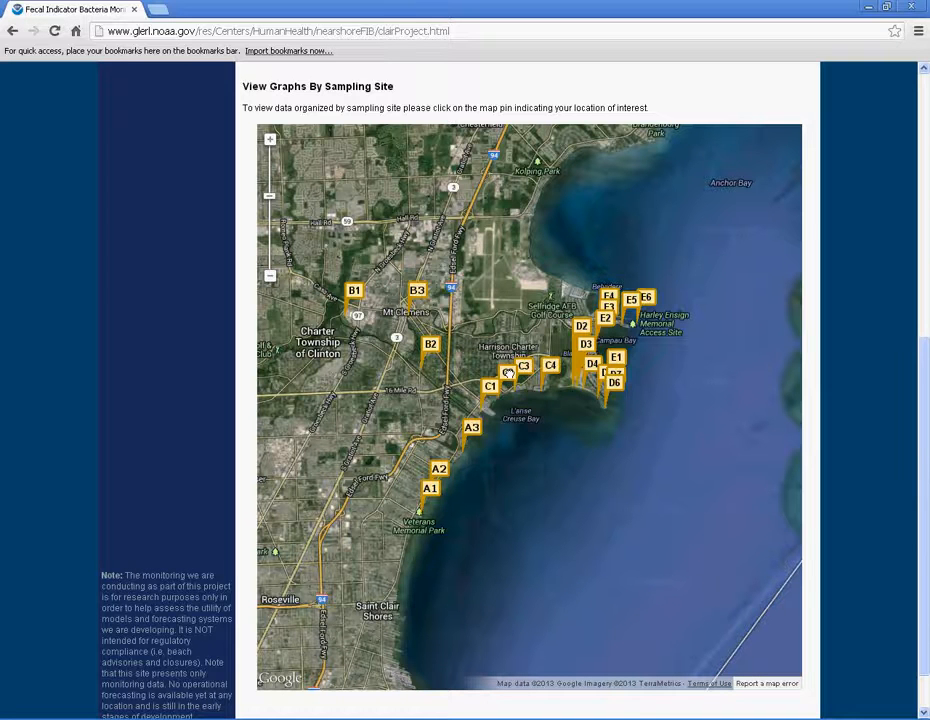
Step: Open the C2 graph, set its start date to 6/18/2012, and raise the vertical axis maximum
click(523, 364)
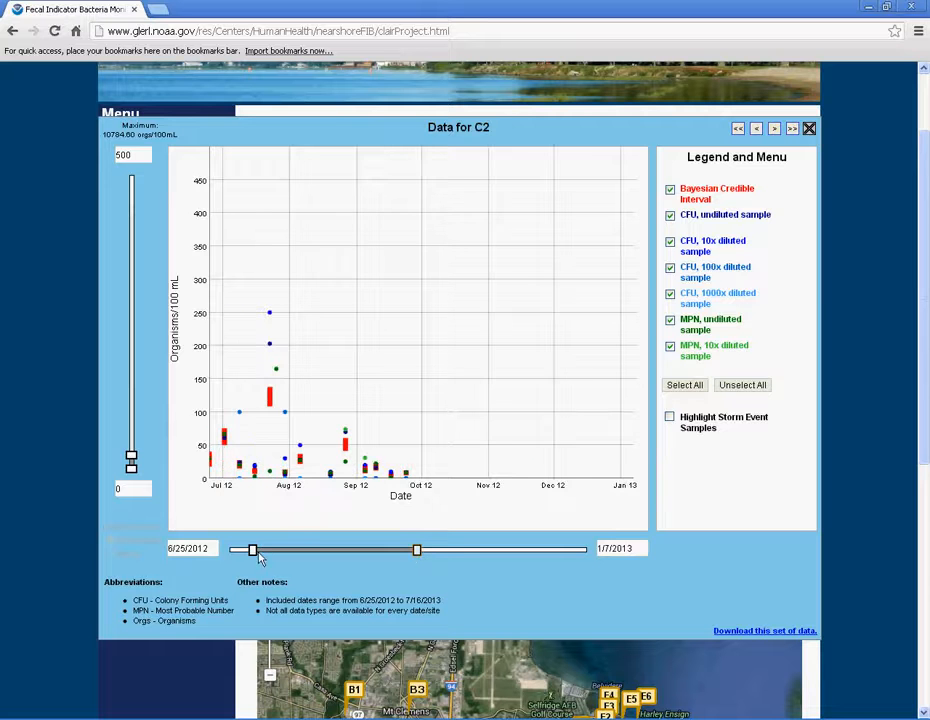
drag(252, 549, 256, 549)
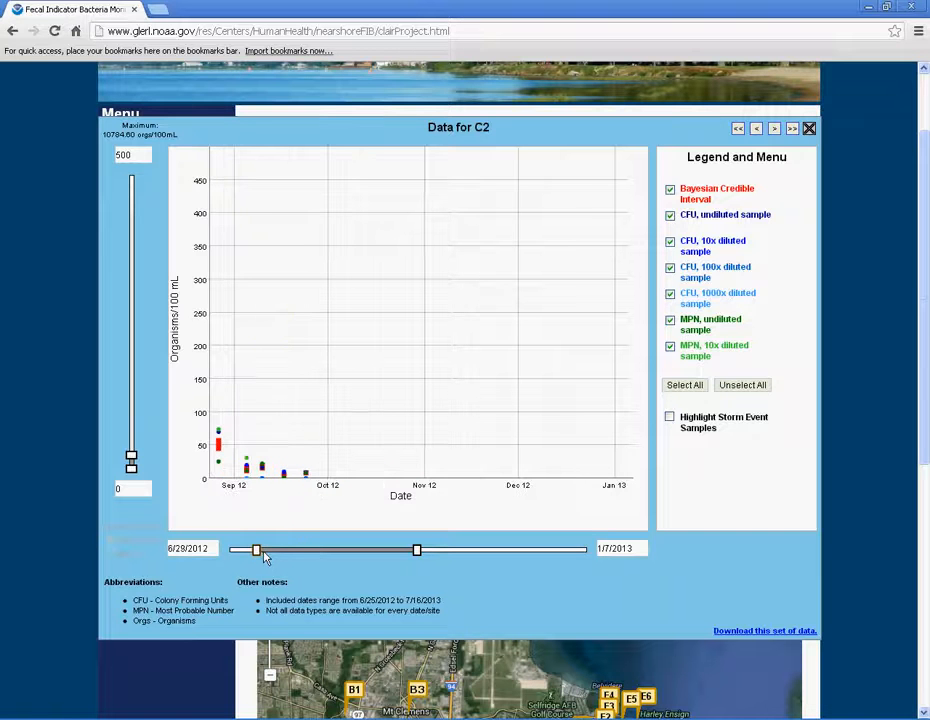
drag(255, 549, 245, 549)
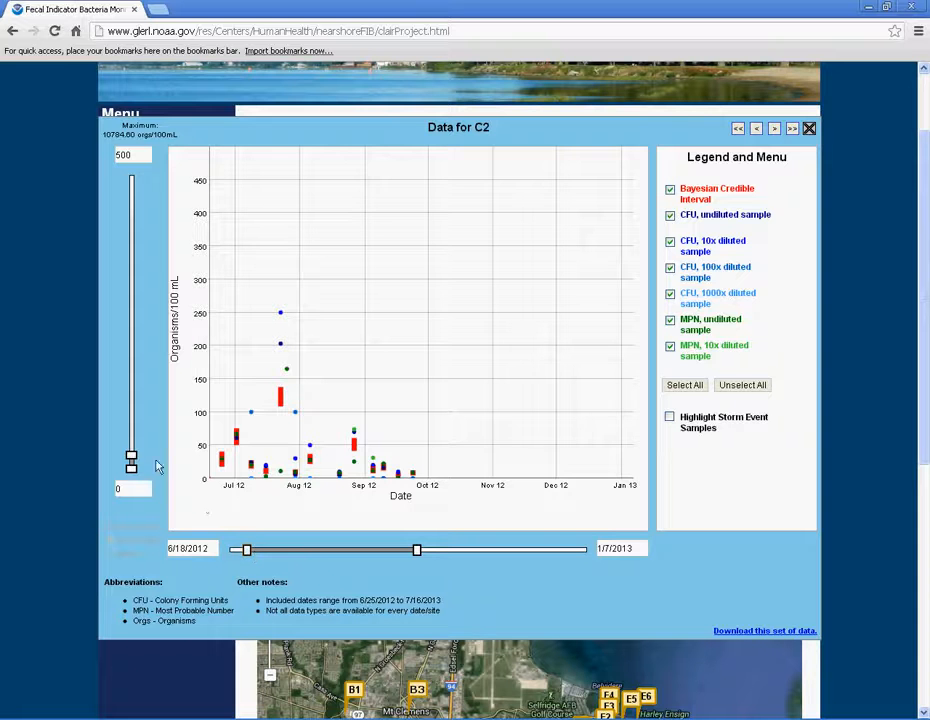
drag(131, 462, 131, 353)
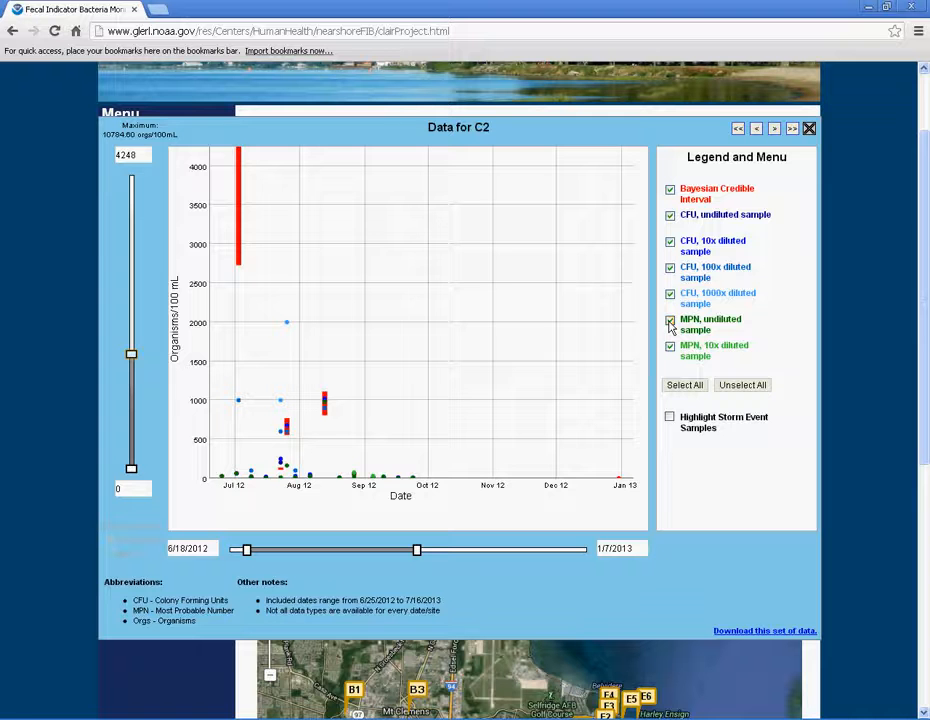
click(670, 322)
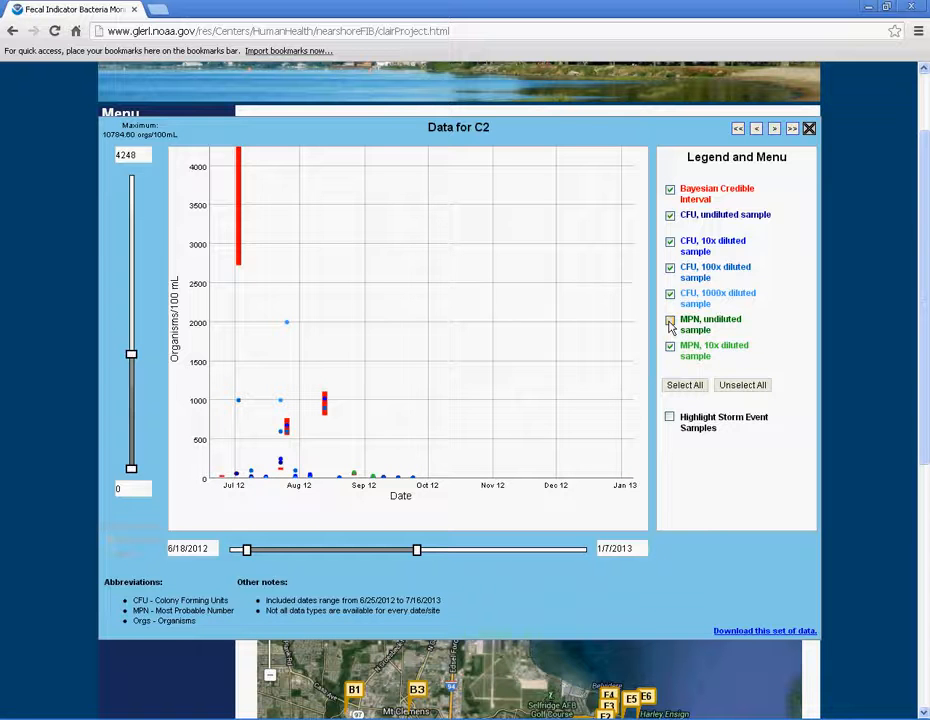
click(670, 322)
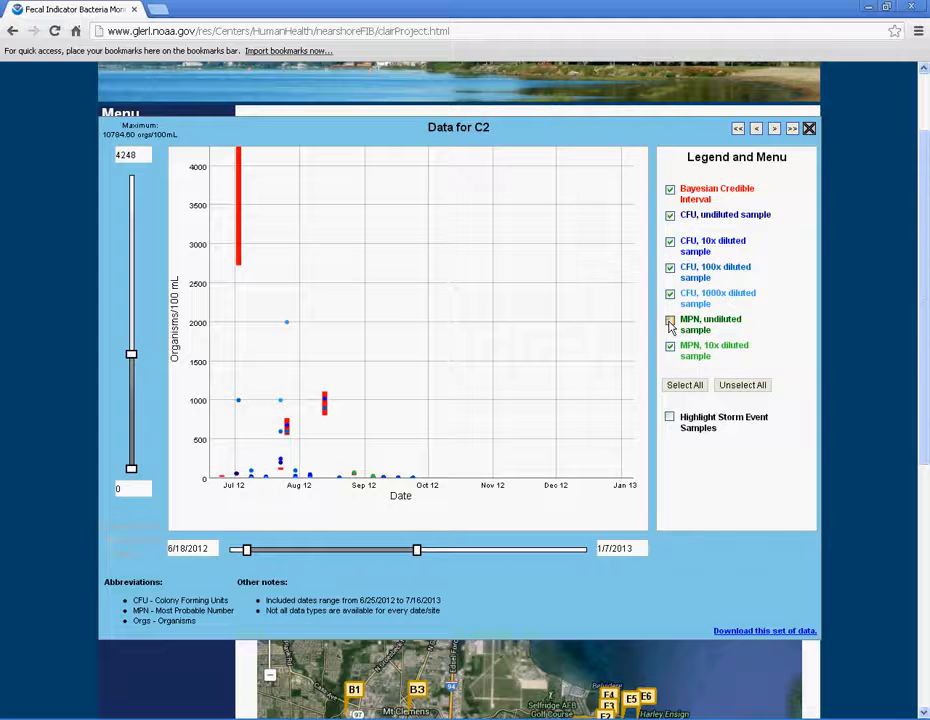
click(670, 320)
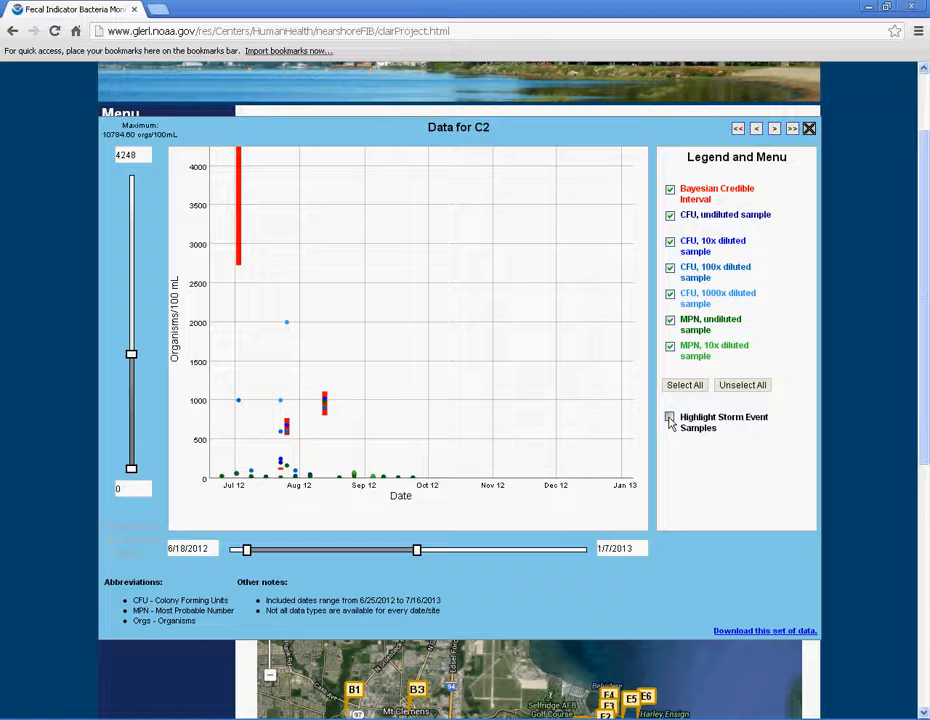
Step: Tick Highlight Storm Event Samples so storm samples show in yellow
click(669, 417)
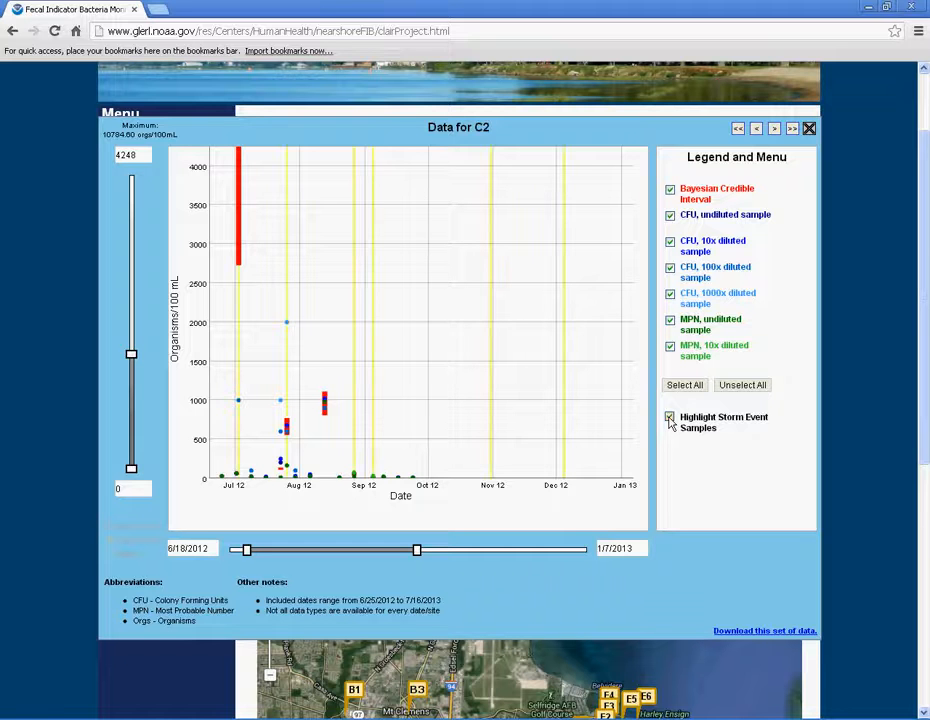
click(670, 417)
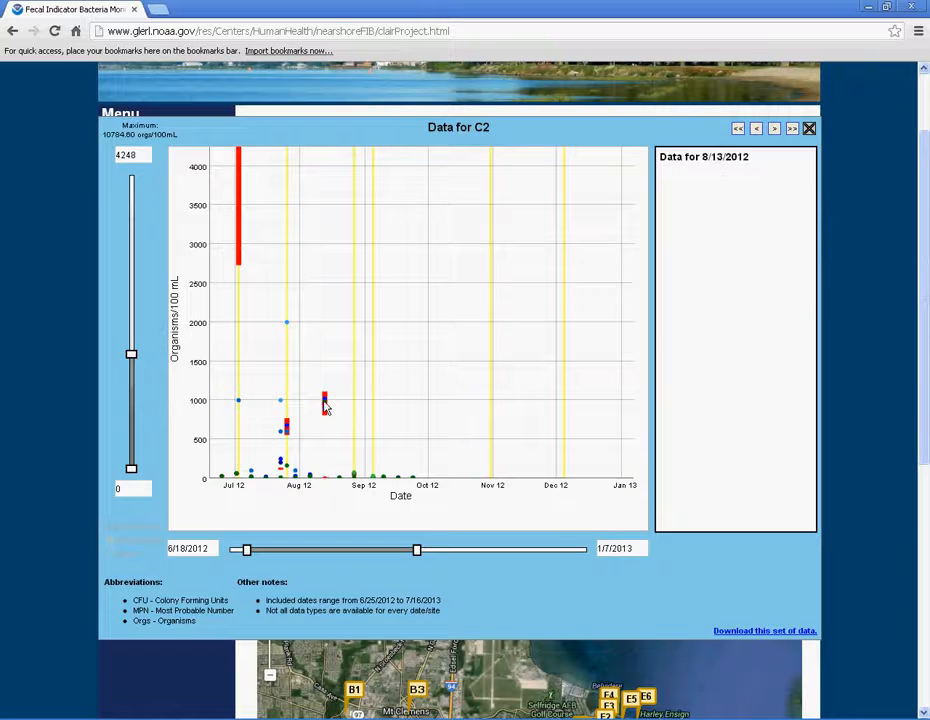
Step: Select the 8/13/2012 data point to list its CFU, MPN and credible interval values
click(323, 405)
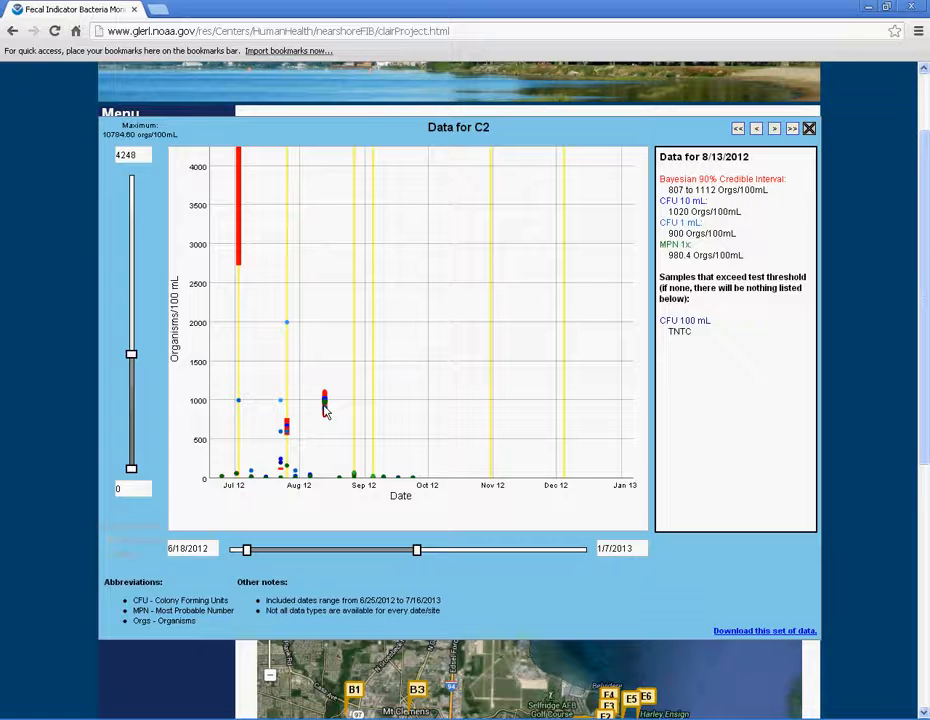